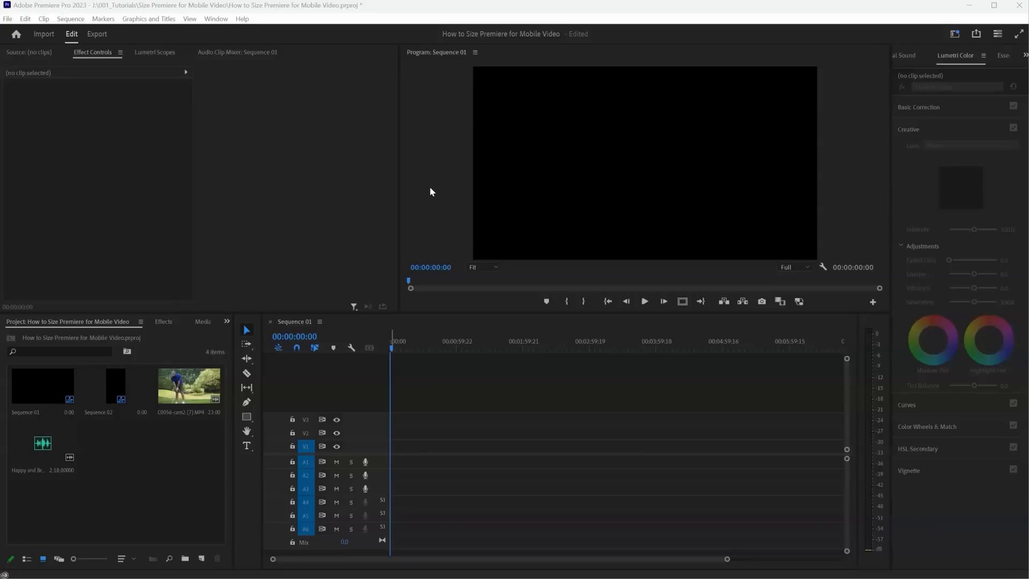
{"action": "mouse_move", "coordinate": [863, 168]}
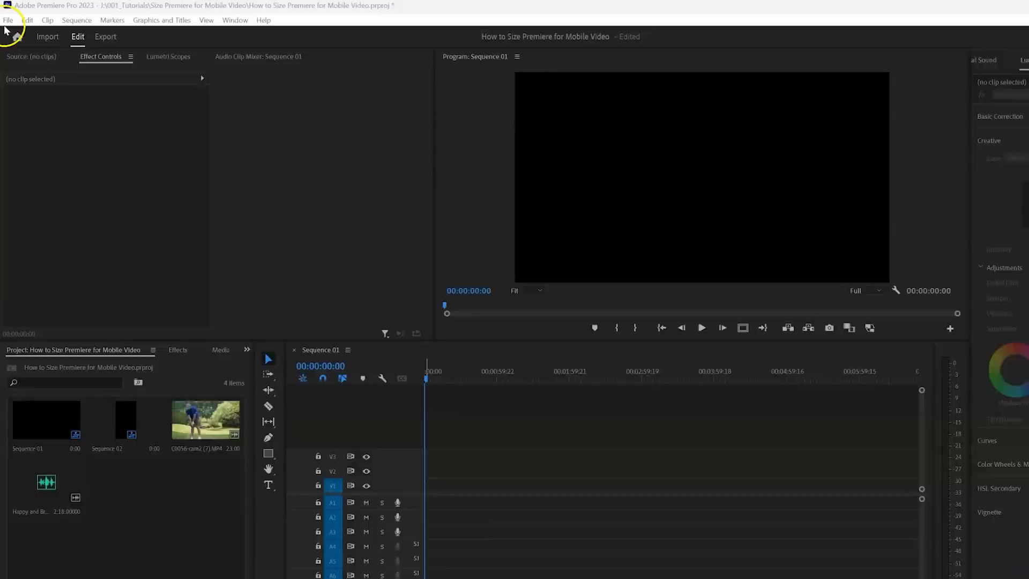
Start a new sequence from the File menu and select the AVCHD 1080p30 preset.
{"action": "left_click", "coordinate": [6, 20]}
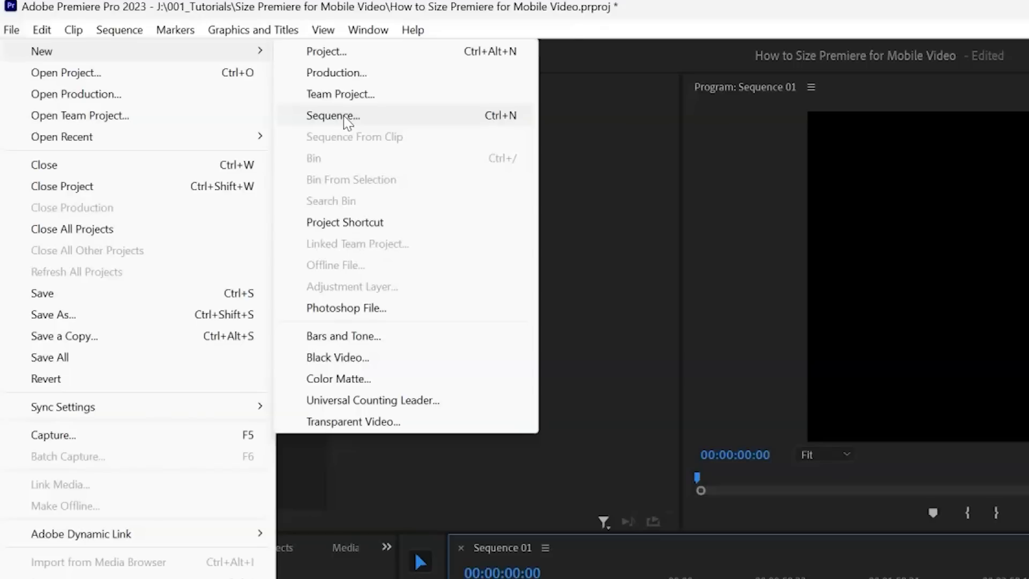
{"action": "left_click", "coordinate": [333, 116]}
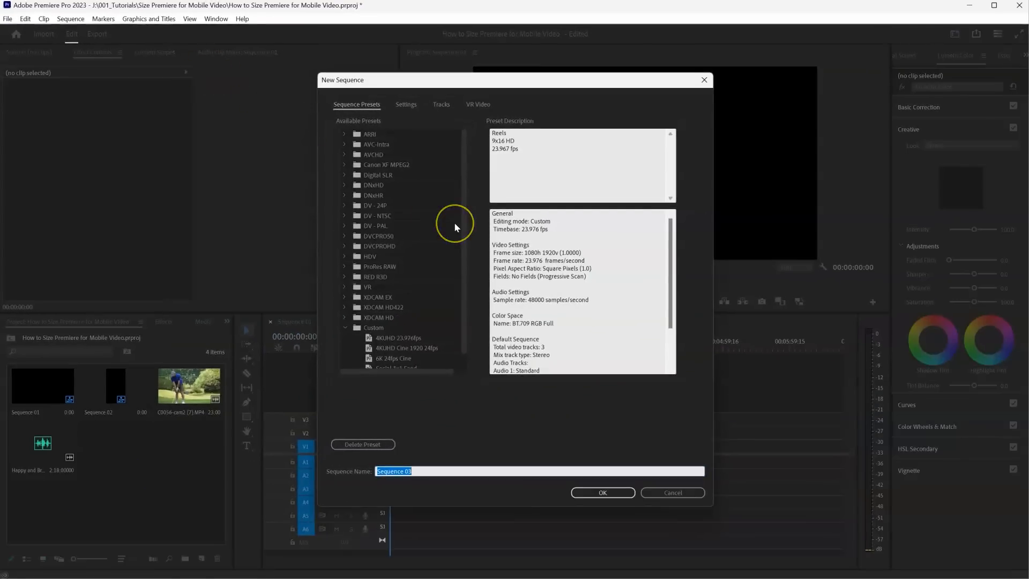
{"action": "left_click", "coordinate": [414, 225]}
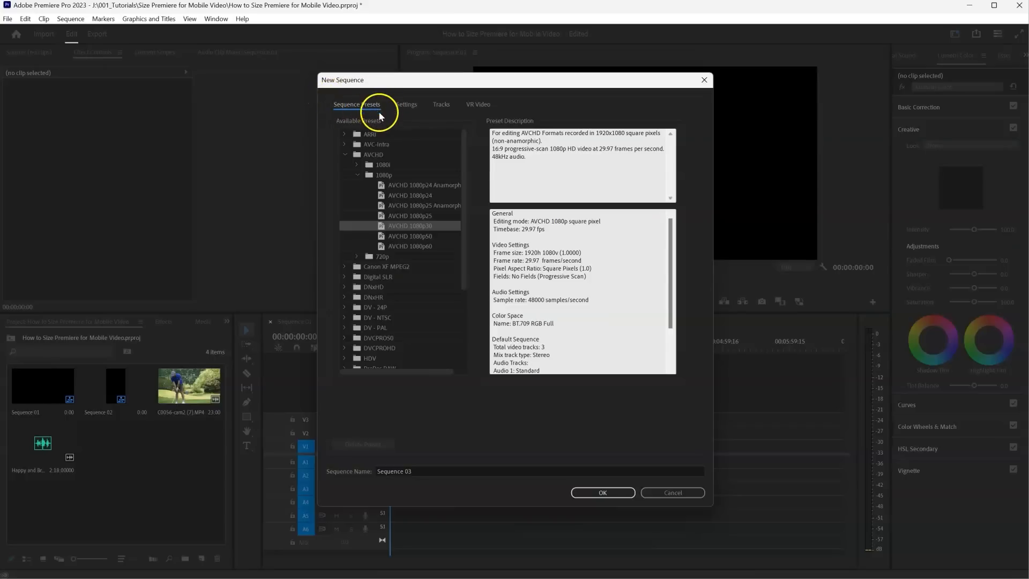
In the sequence Settings, choose Custom editing mode with a 30.00 frames/second timebase.
{"action": "left_click", "coordinate": [406, 104]}
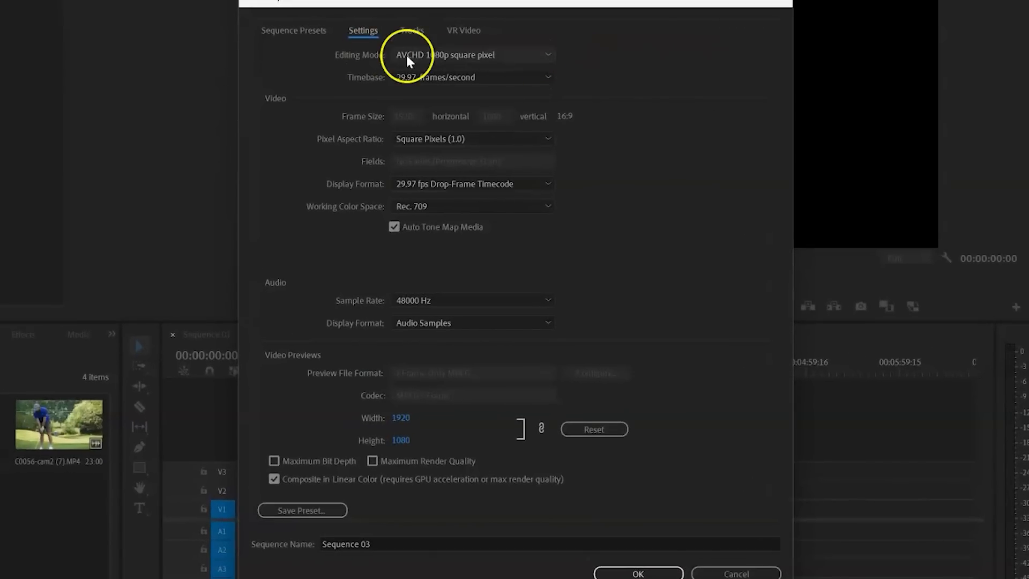
{"action": "left_click", "coordinate": [469, 54]}
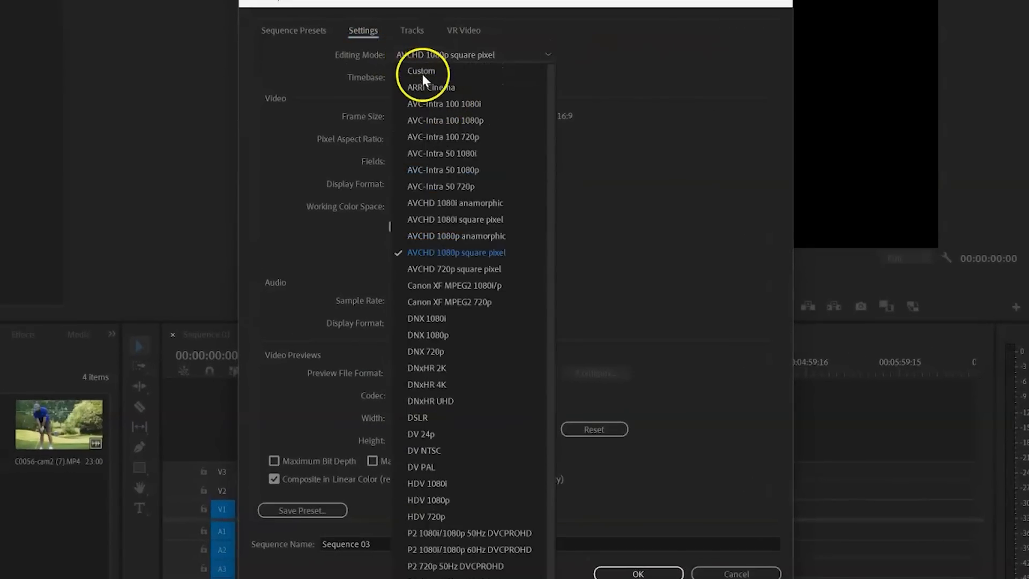
{"action": "left_click", "coordinate": [422, 71]}
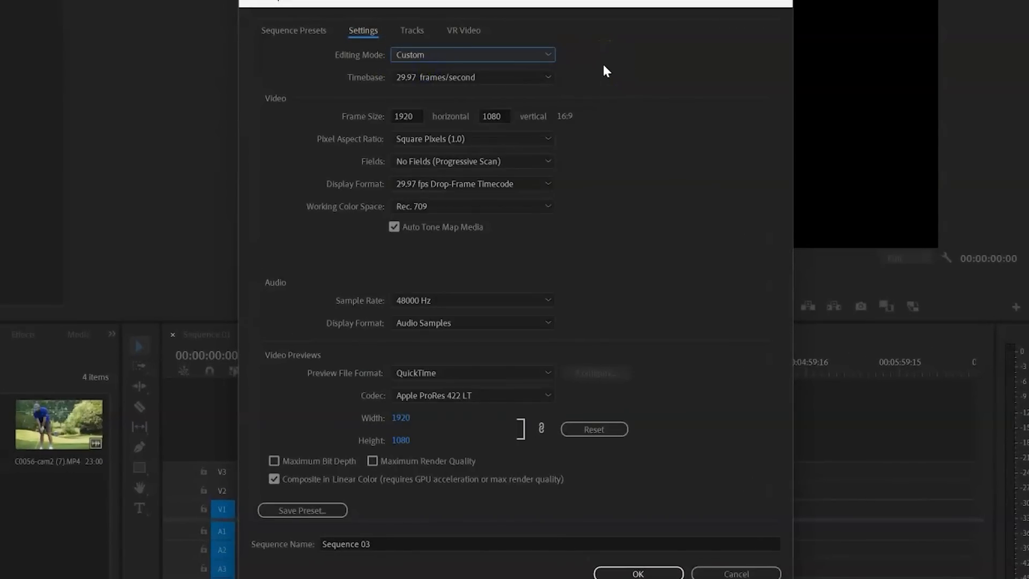
{"action": "mouse_move", "coordinate": [619, 80]}
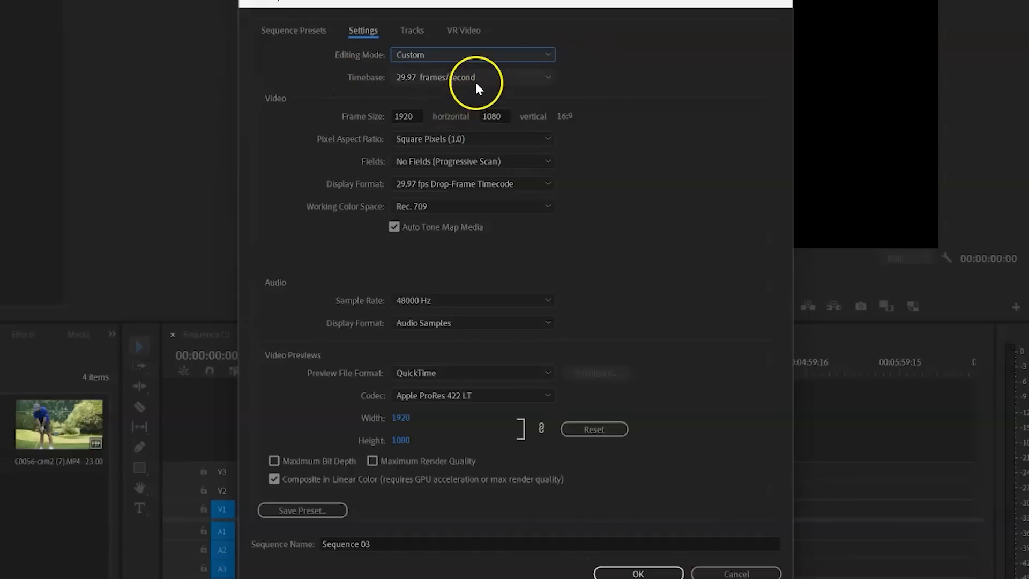
{"action": "mouse_move", "coordinate": [413, 89]}
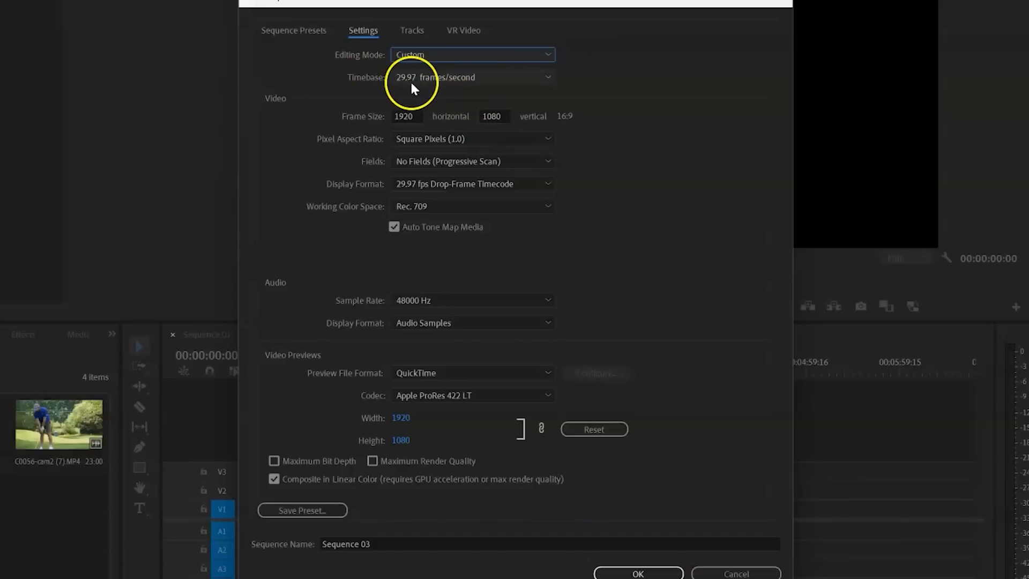
{"action": "mouse_move", "coordinate": [483, 84]}
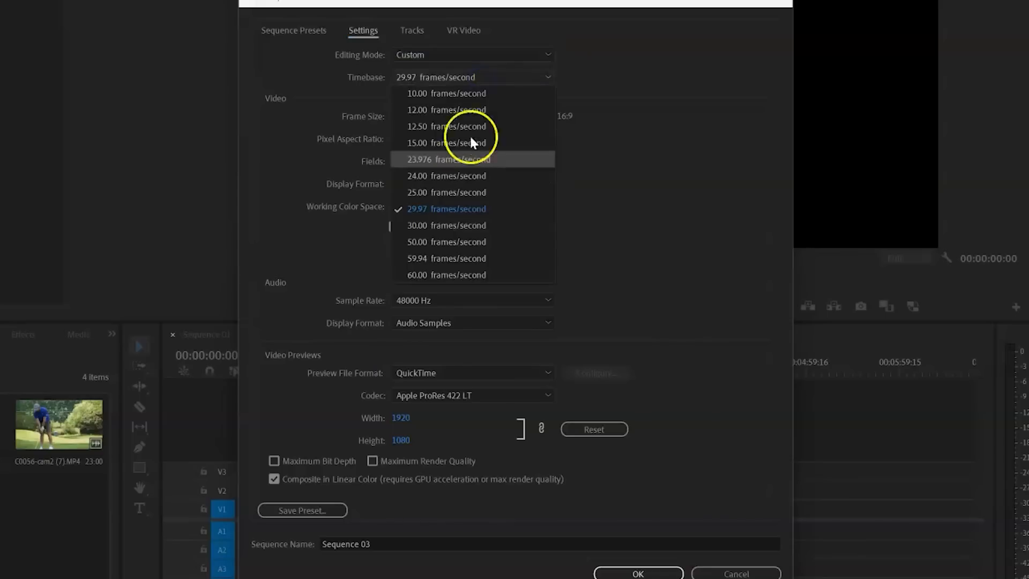
{"action": "left_click", "coordinate": [446, 225]}
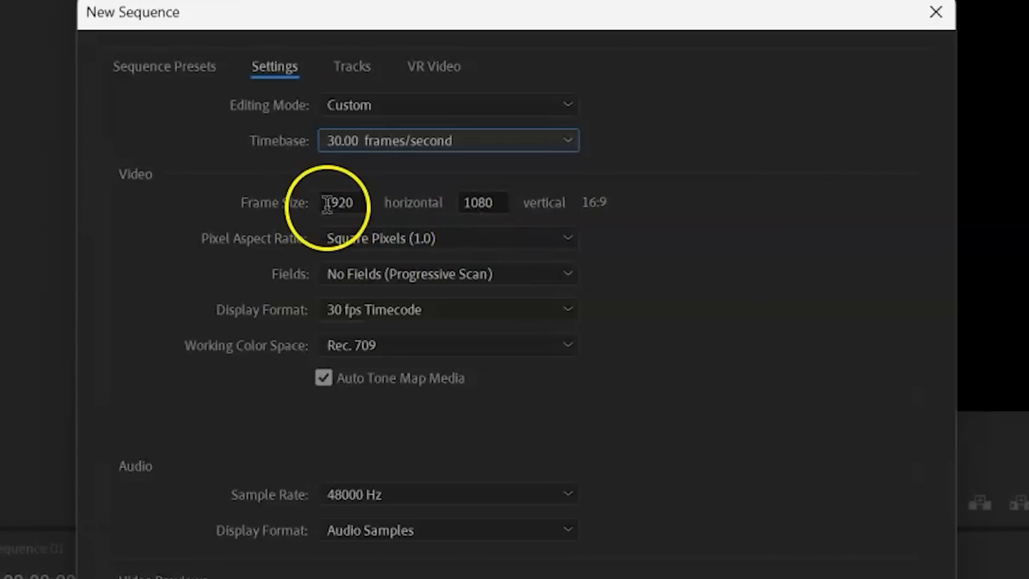
Set the frame size to 1080 horizontal by 1920 vertical for a 9:16 frame.
{"action": "type", "text": "10"}
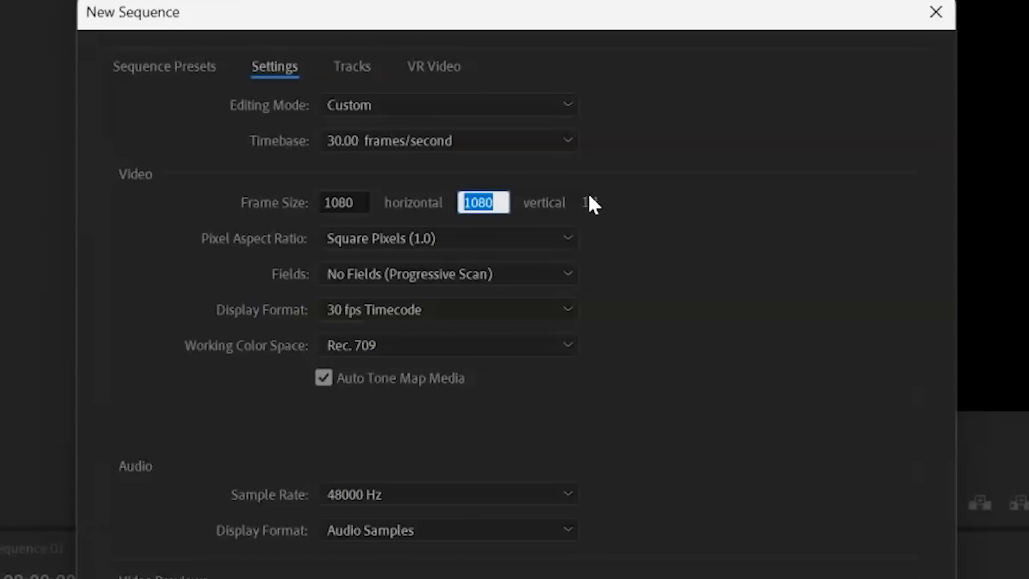
{"action": "type", "text": "1920"}
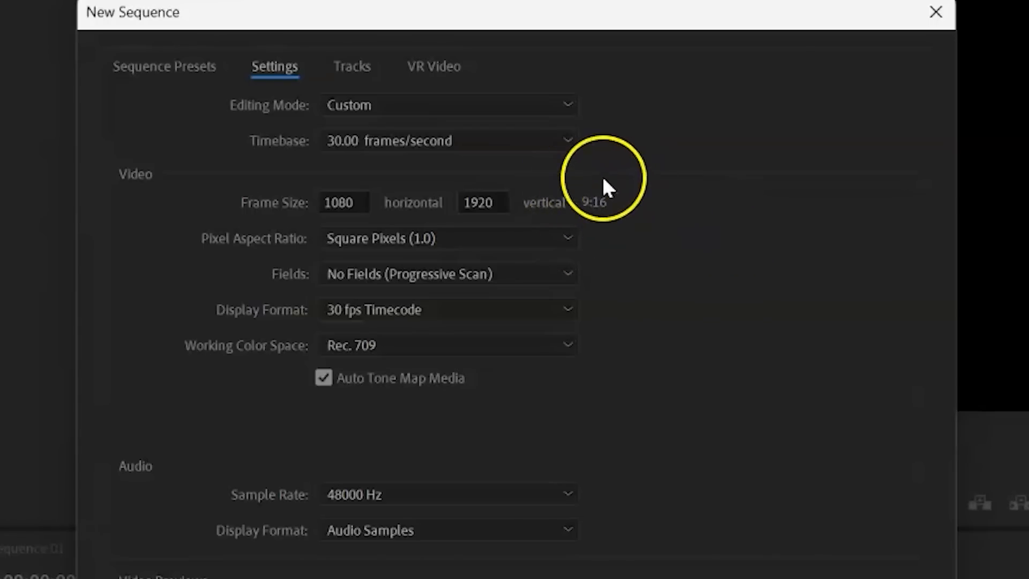
{"action": "mouse_move", "coordinate": [641, 228]}
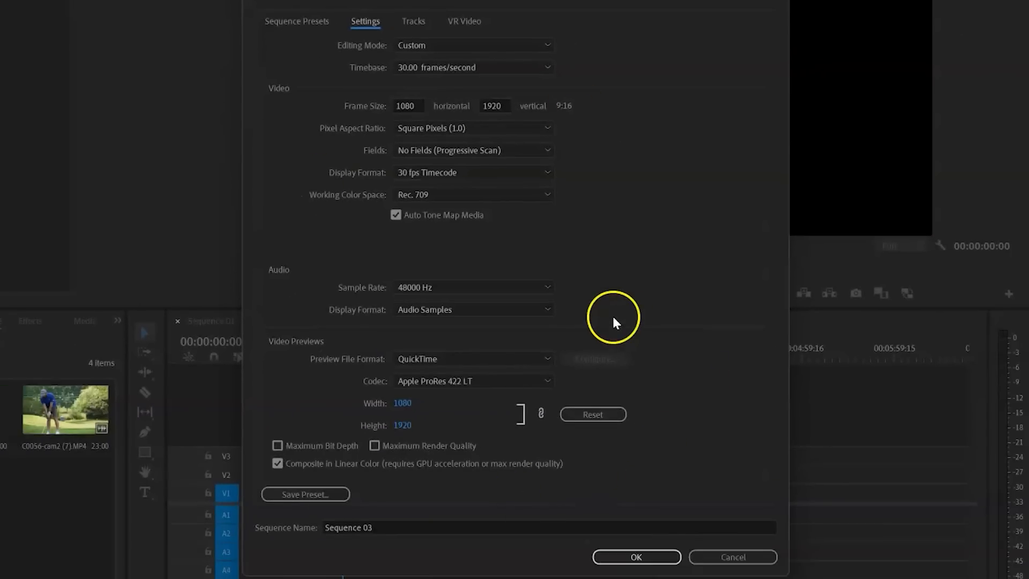
{"action": "mouse_move", "coordinate": [523, 109]}
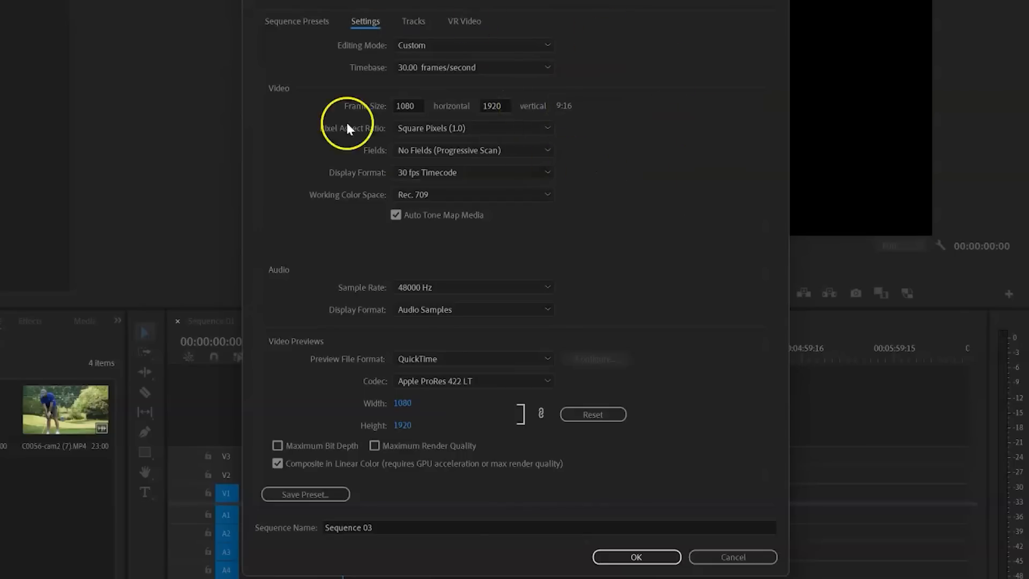
{"action": "mouse_move", "coordinate": [447, 338]}
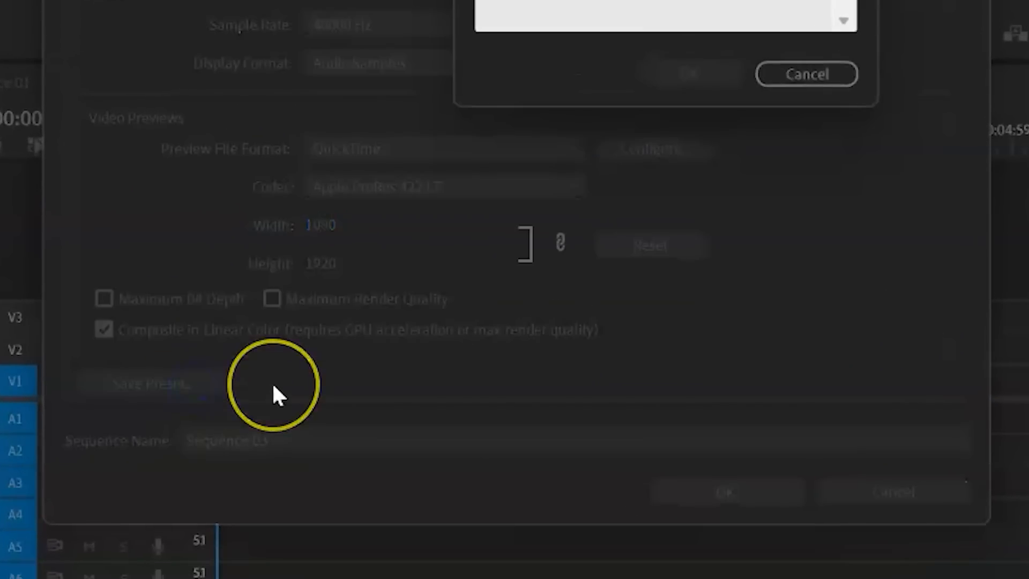
Save the sequence settings as a preset named 'Mobile Device 30fps'.
{"action": "left_click", "coordinate": [143, 383]}
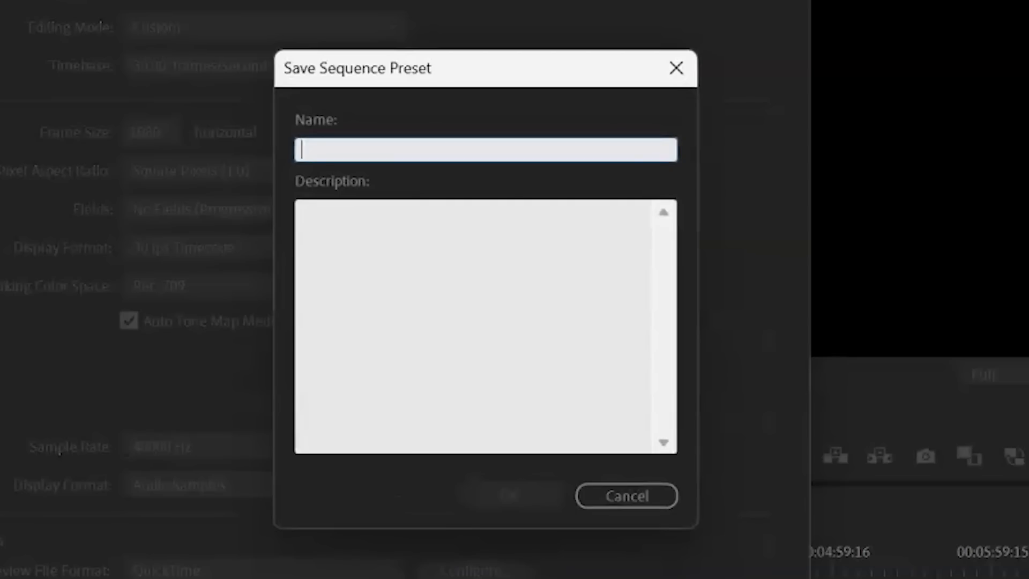
{"action": "type", "text": "Mobile Devic"}
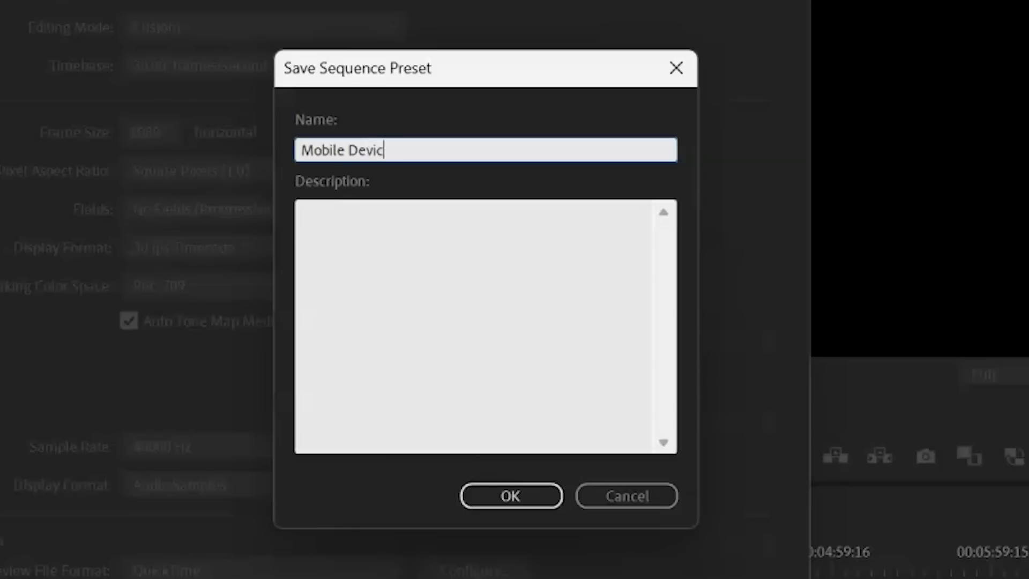
{"action": "type", "text": "e"}
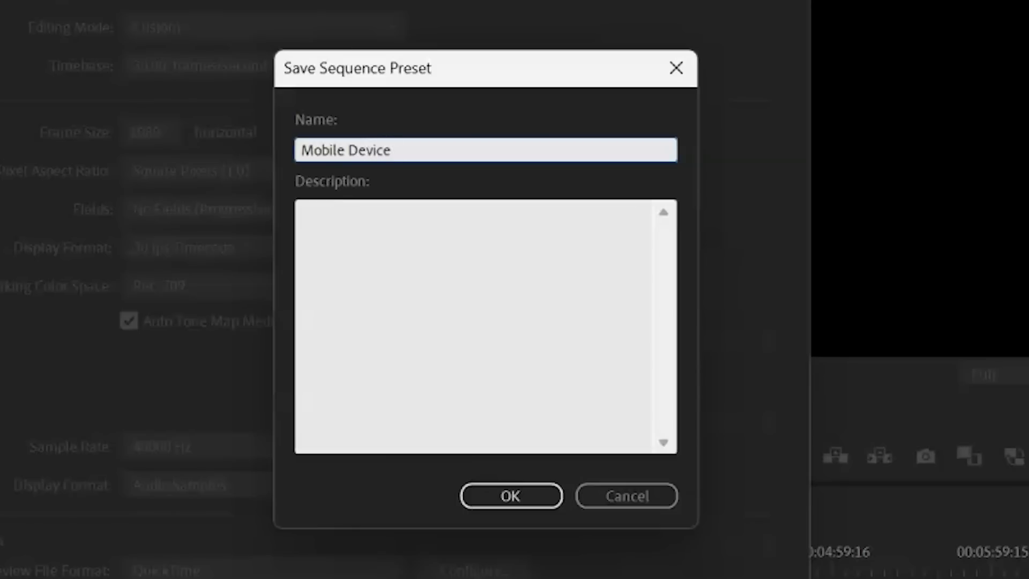
{"action": "type", "text": "30fps"}
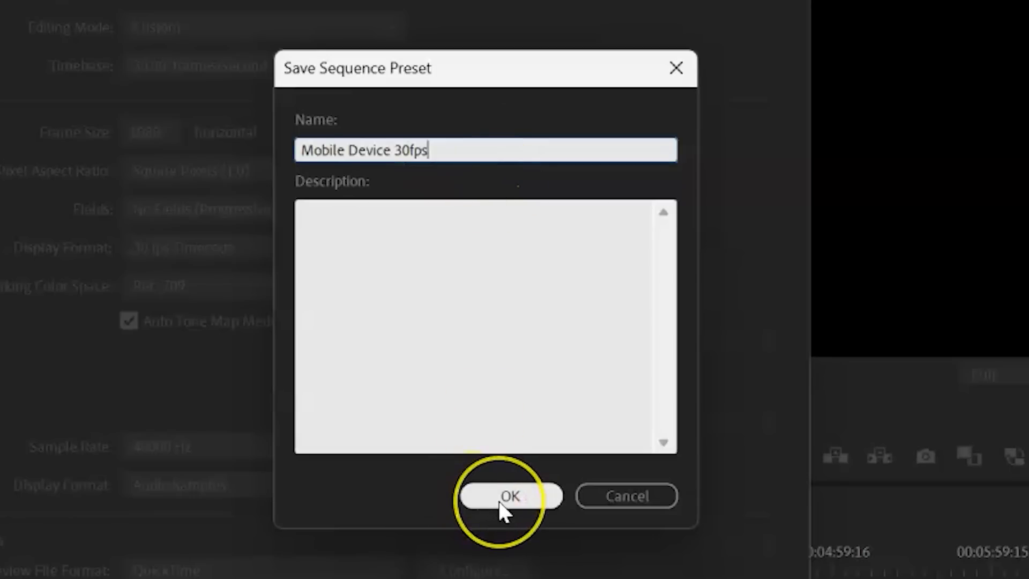
{"action": "left_click", "coordinate": [511, 495]}
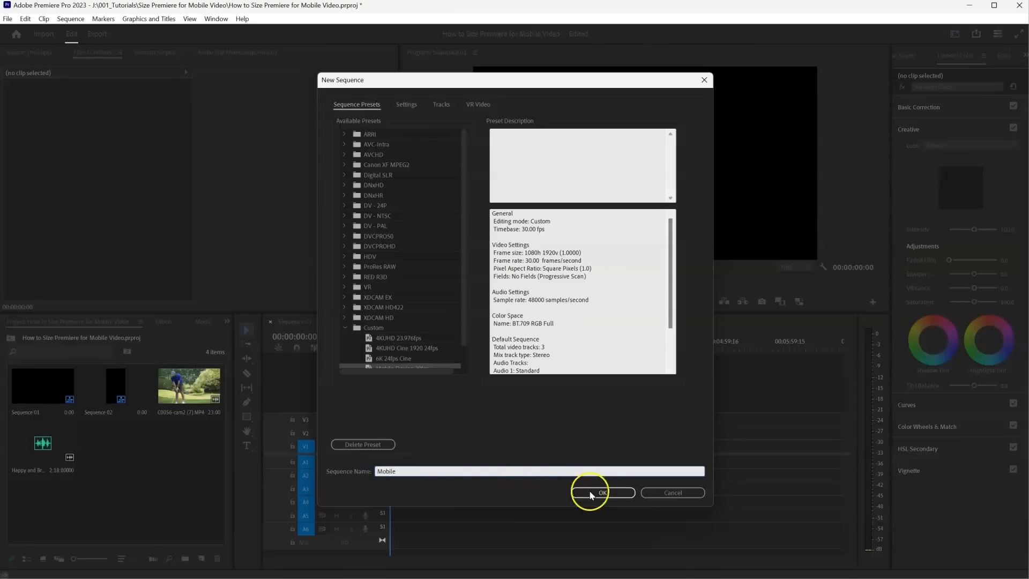
Confirm the New Sequence dialog to create the vertical 'Mobile' sequence.
{"action": "left_click", "coordinate": [602, 492]}
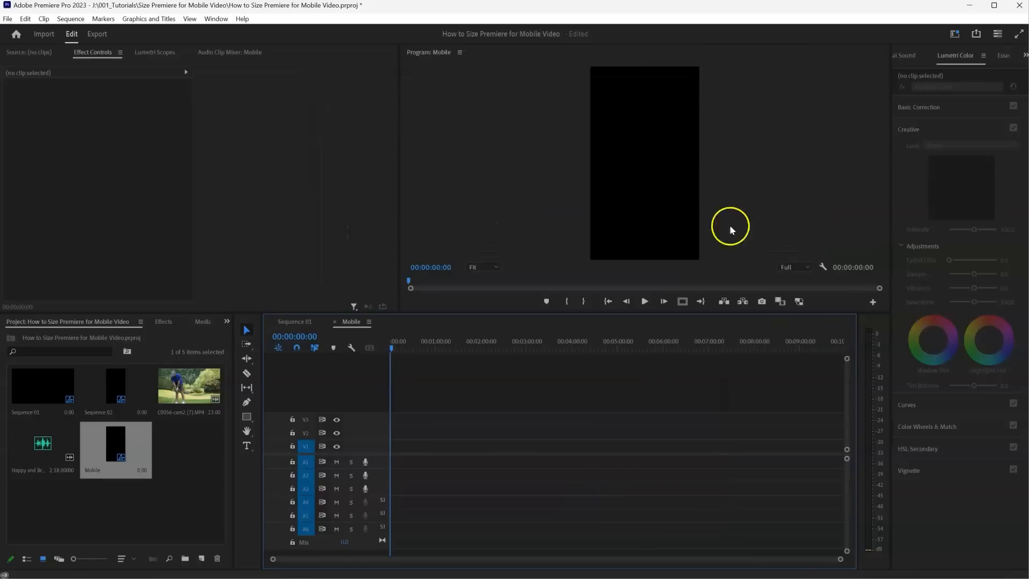
{"action": "mouse_move", "coordinate": [407, 202]}
{"action": "type", "text": "push"}
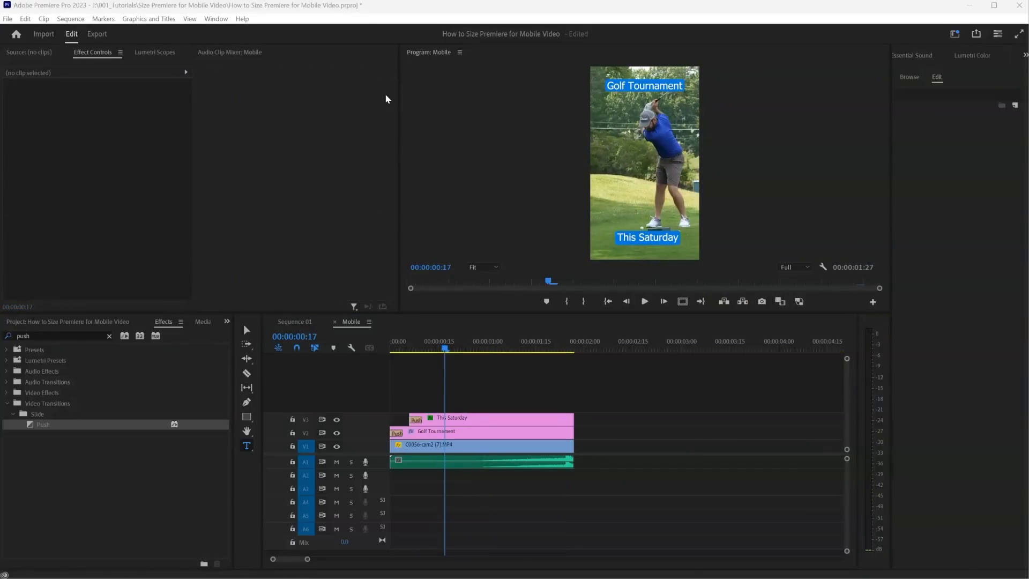
{"action": "left_click", "coordinate": [9, 21]}
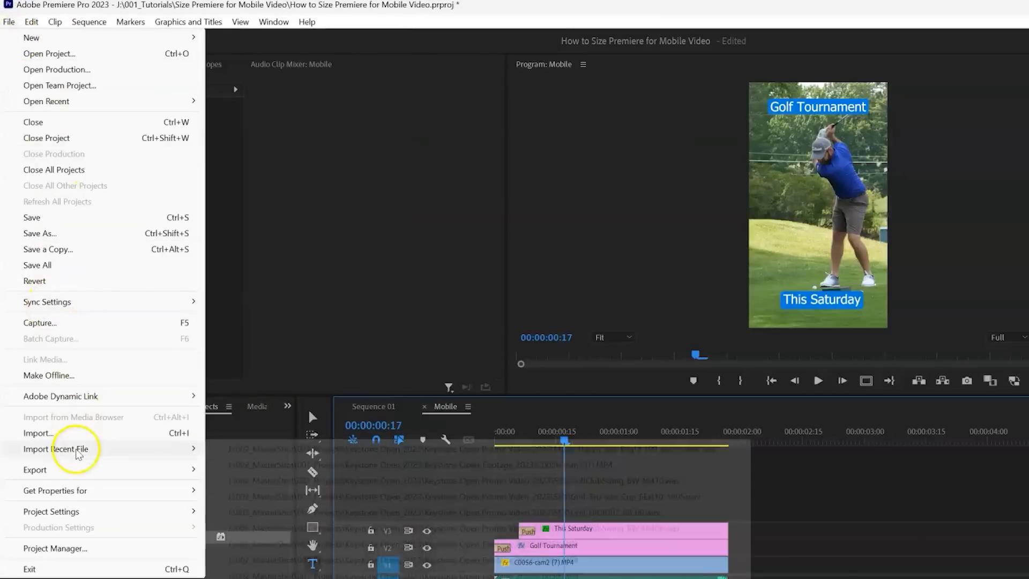
{"action": "mouse_move", "coordinate": [34, 469]}
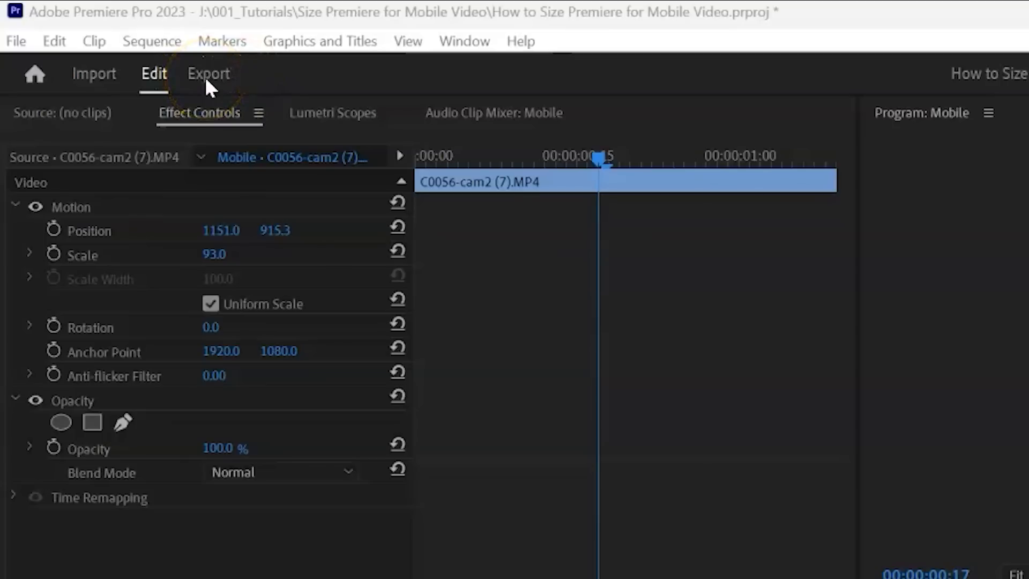
Switch to Export and name the output file Mobile.mp4 in H.264.
{"action": "left_click", "coordinate": [200, 84]}
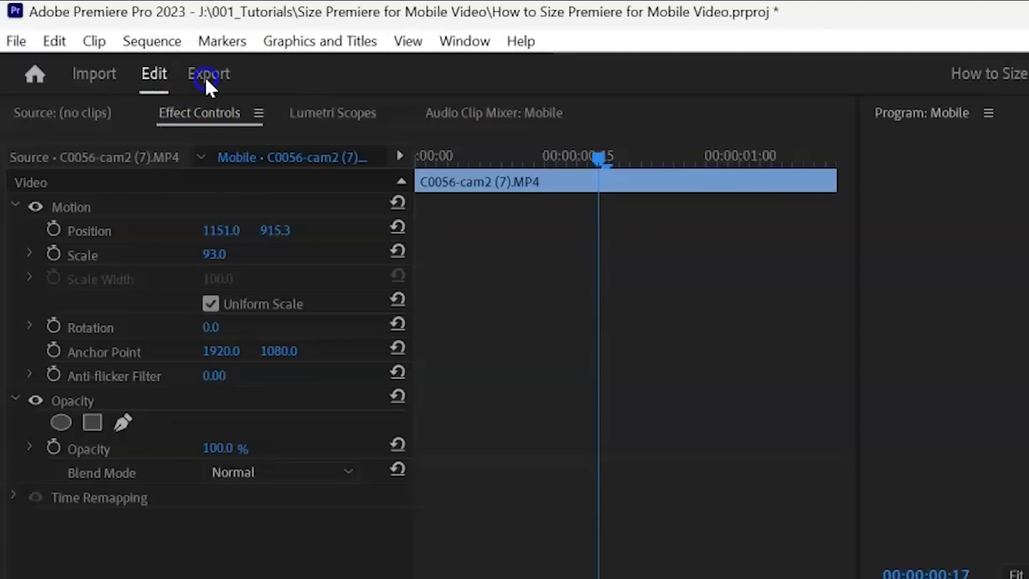
{"action": "left_click", "coordinate": [208, 74]}
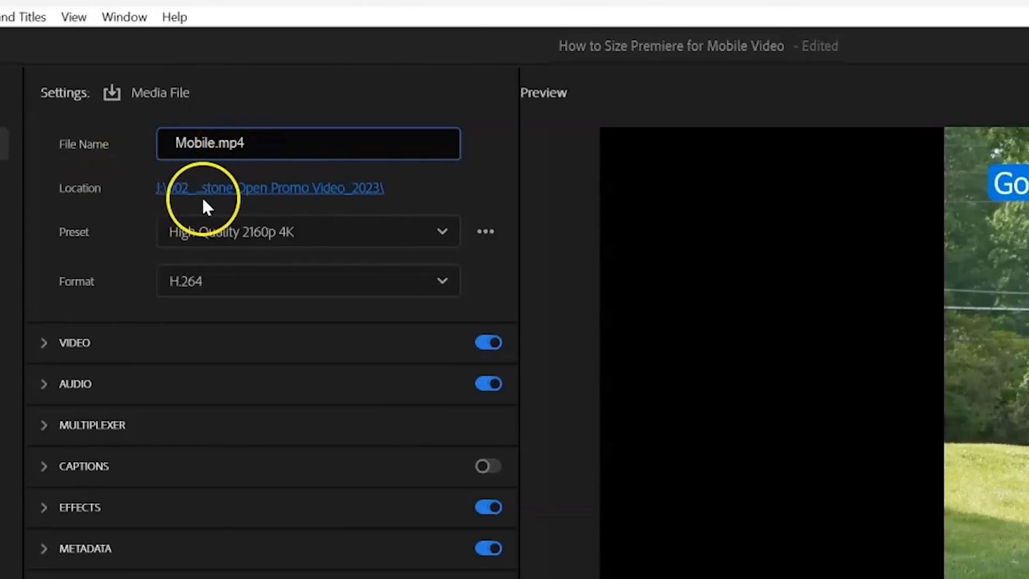
{"action": "mouse_move", "coordinate": [242, 198]}
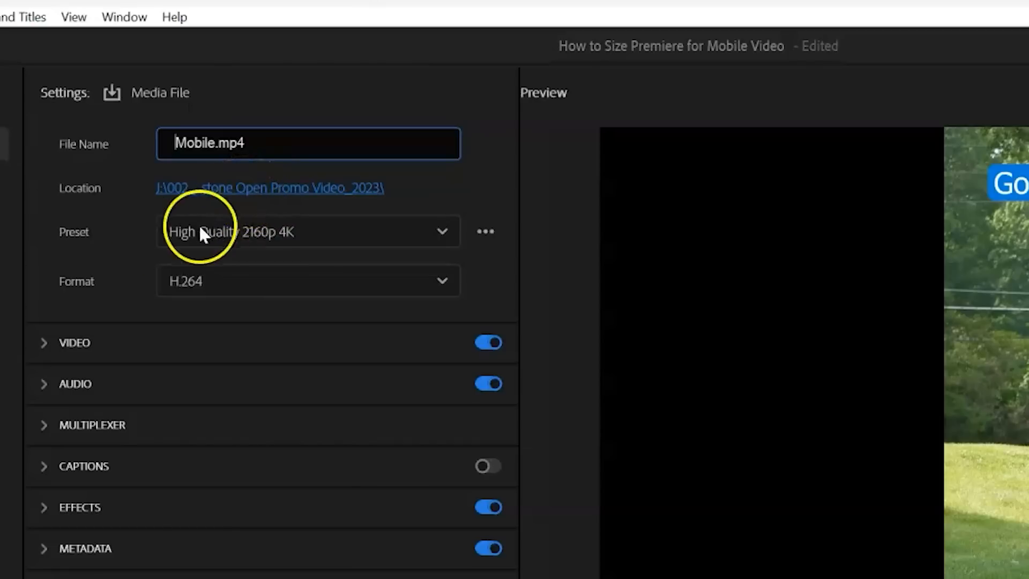
{"action": "mouse_move", "coordinate": [129, 298]}
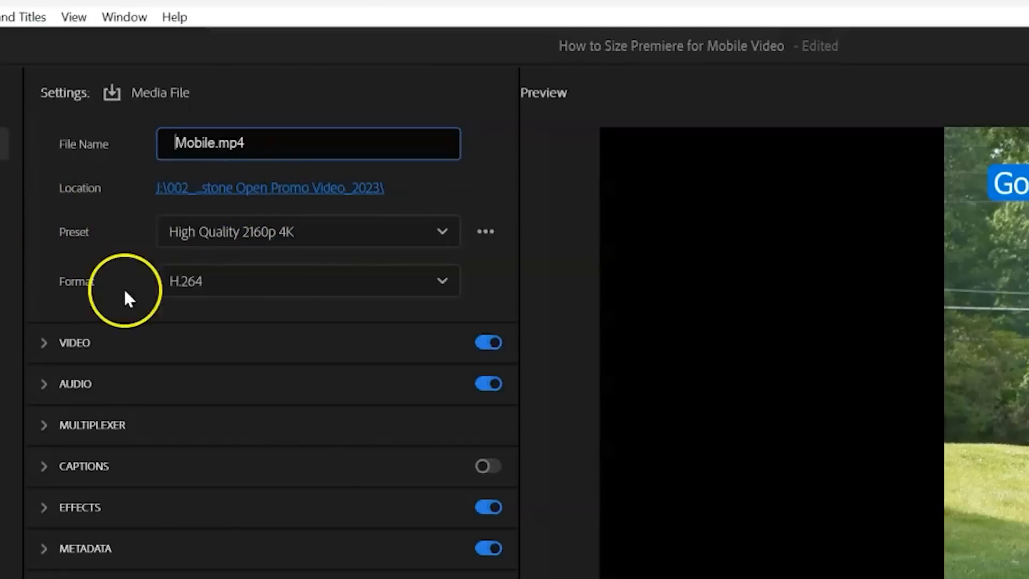
{"action": "mouse_move", "coordinate": [443, 233]}
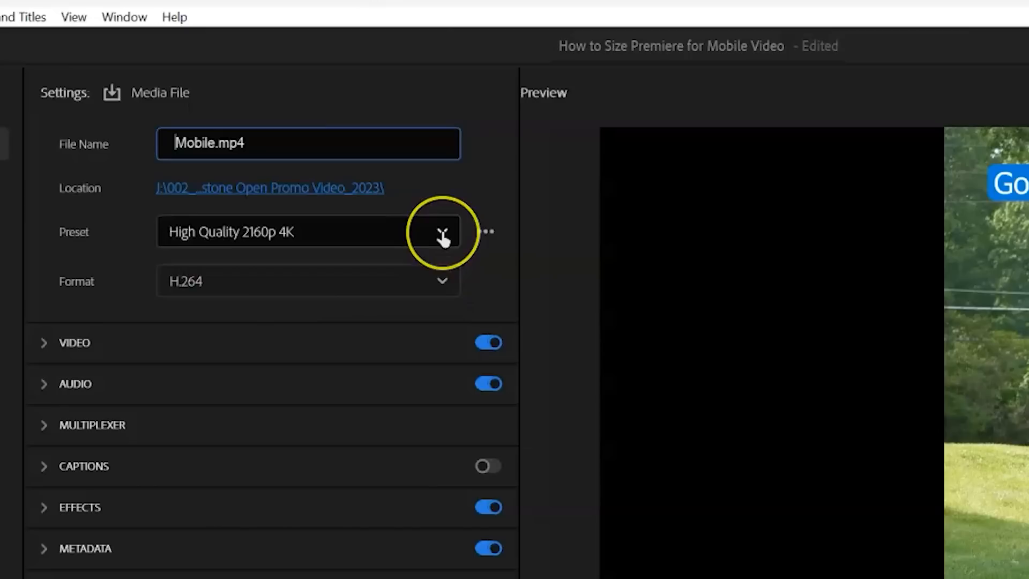
{"action": "mouse_move", "coordinate": [443, 234]}
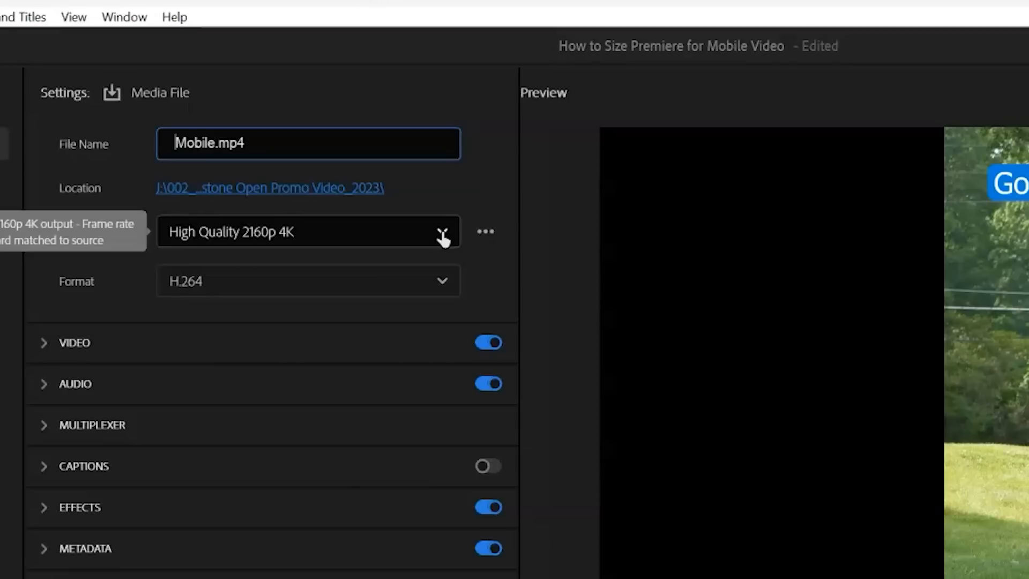
Choose the Mobile Device 1080p HD export preset and match video settings to the 1080x1920 30 fps source.
{"action": "left_click", "coordinate": [441, 232]}
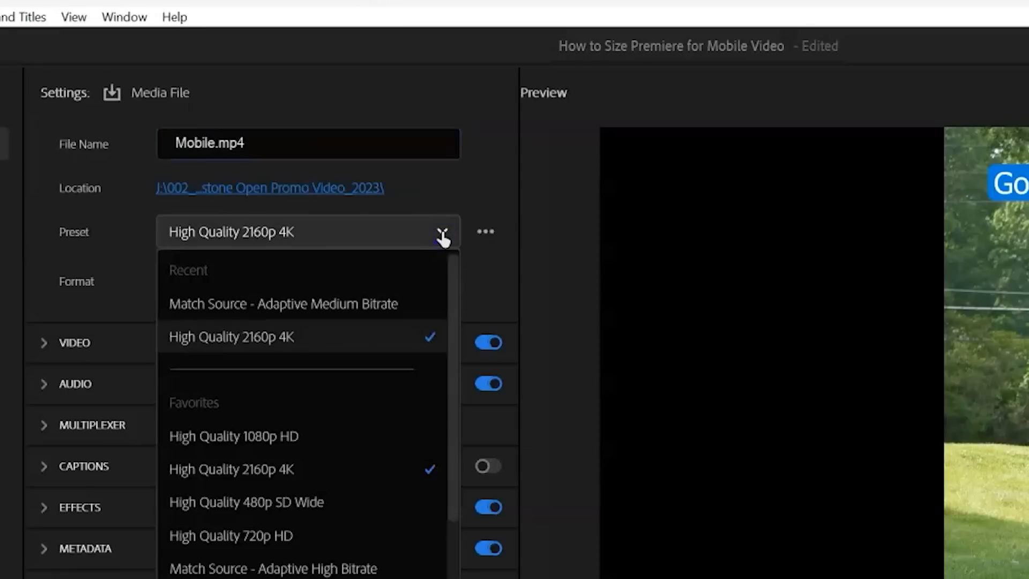
{"action": "scroll", "scroll_direction": "down", "scroll_amount": 3}
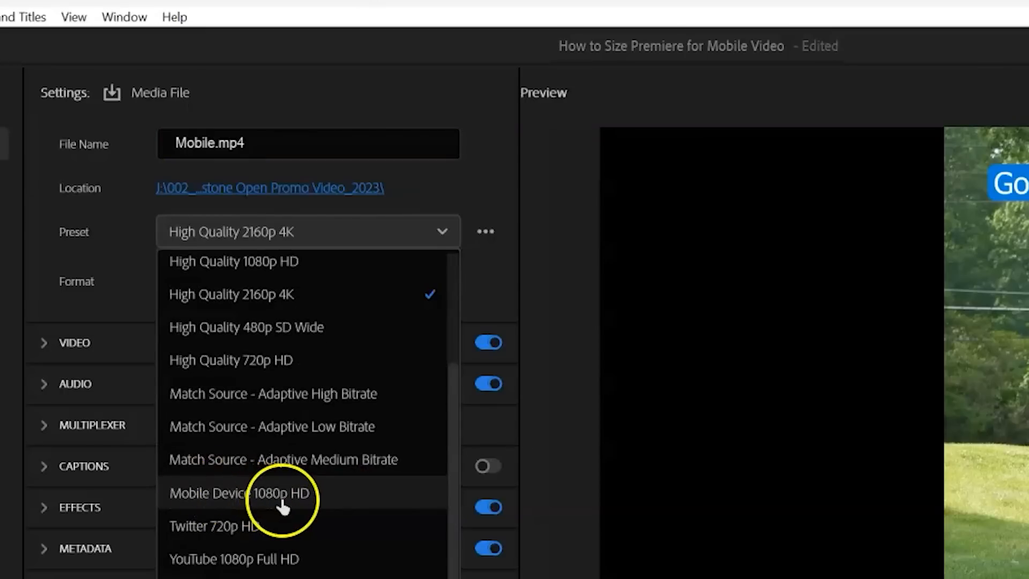
{"action": "mouse_move", "coordinate": [293, 514]}
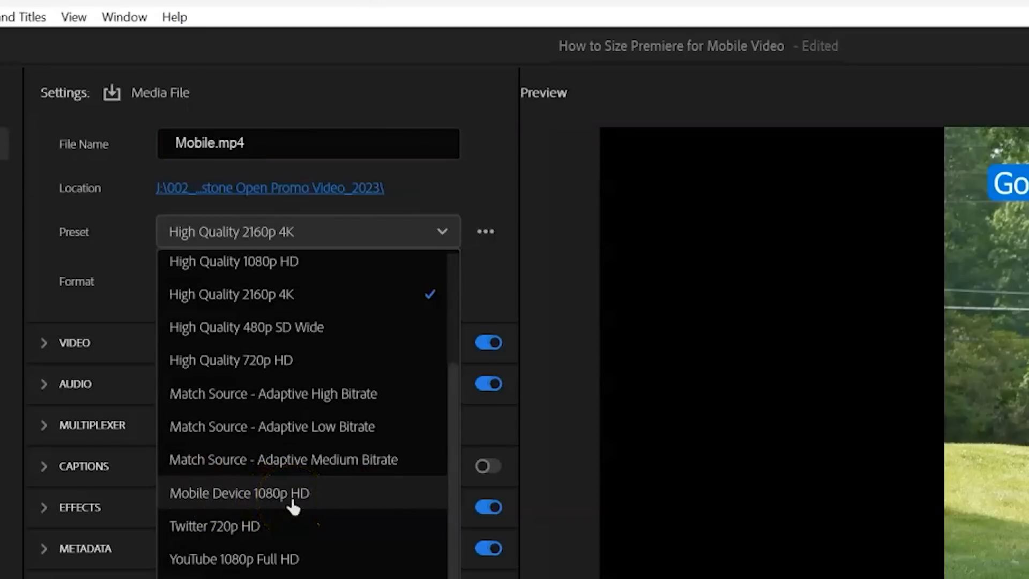
{"action": "left_click", "coordinate": [242, 493]}
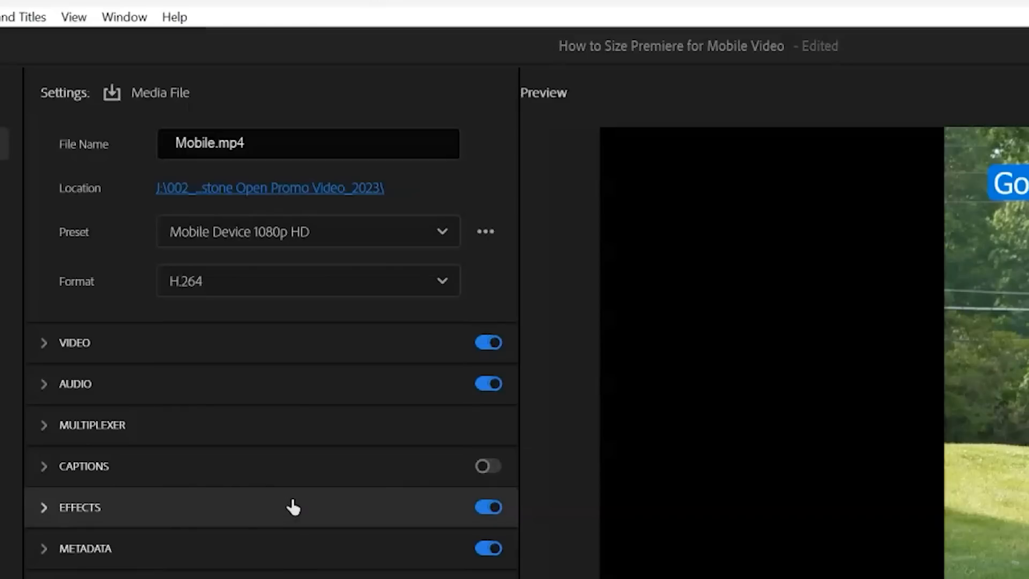
{"action": "left_click", "coordinate": [43, 342]}
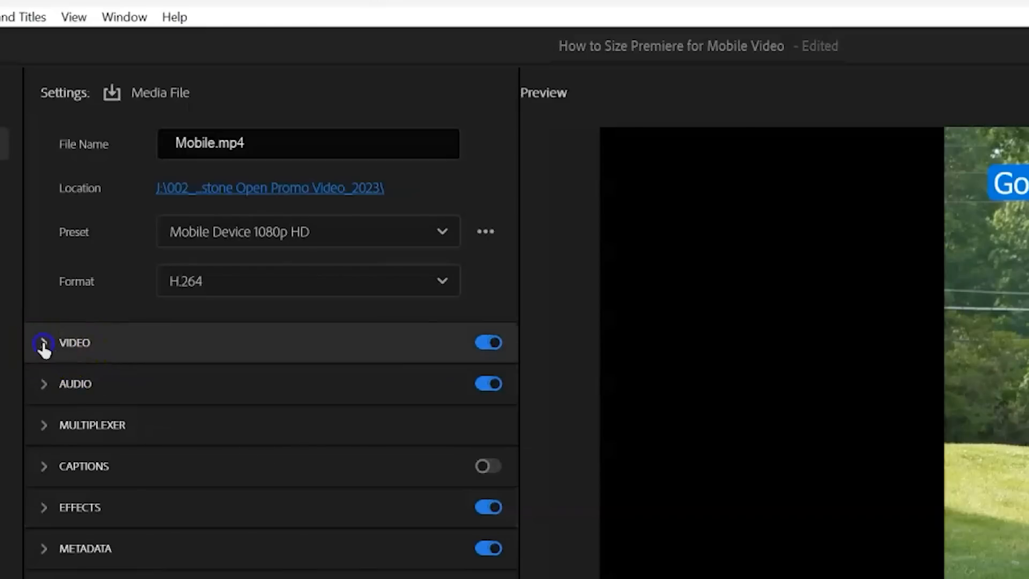
{"action": "left_click", "coordinate": [43, 343]}
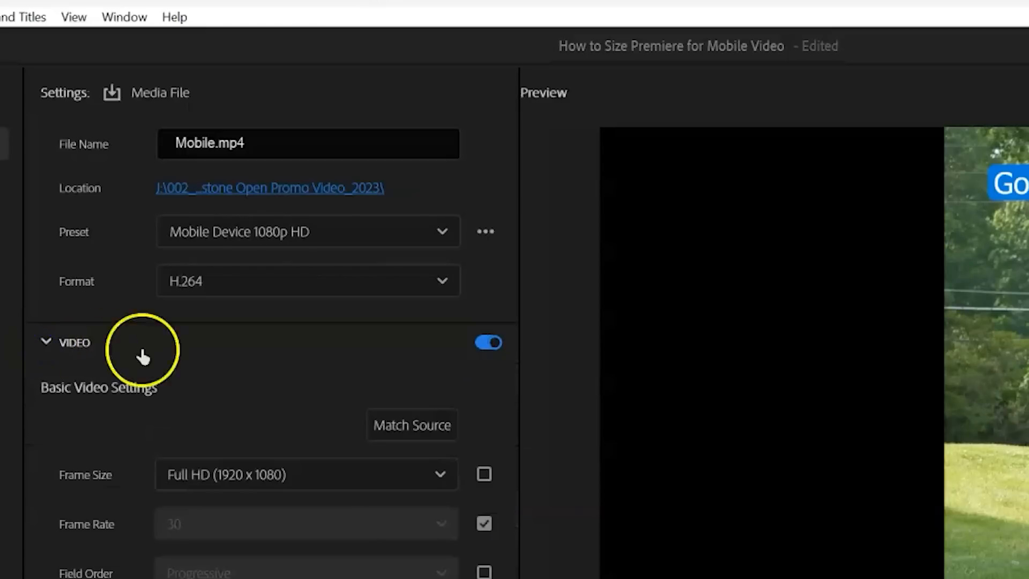
{"action": "mouse_move", "coordinate": [412, 429]}
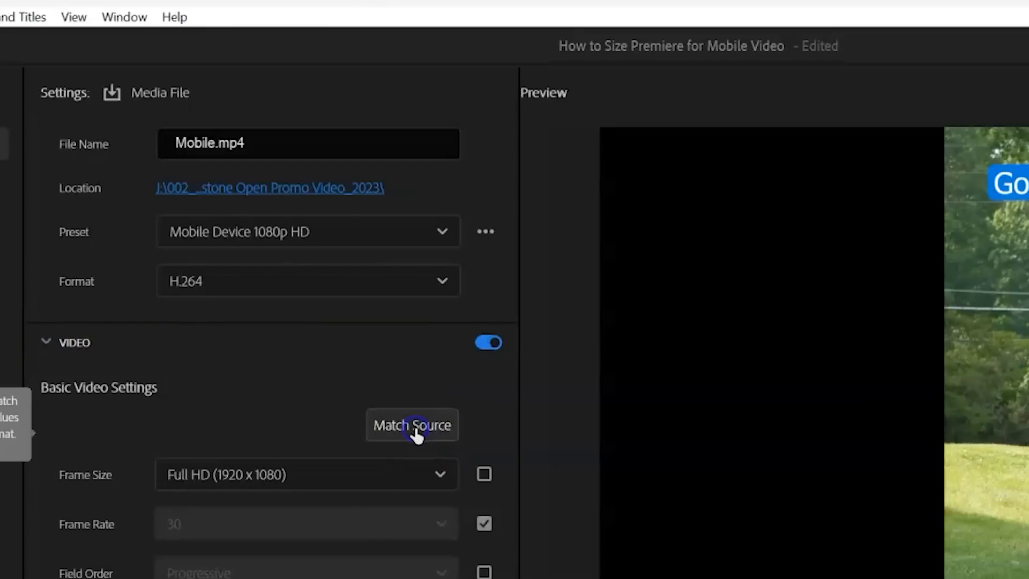
{"action": "left_click", "coordinate": [411, 424]}
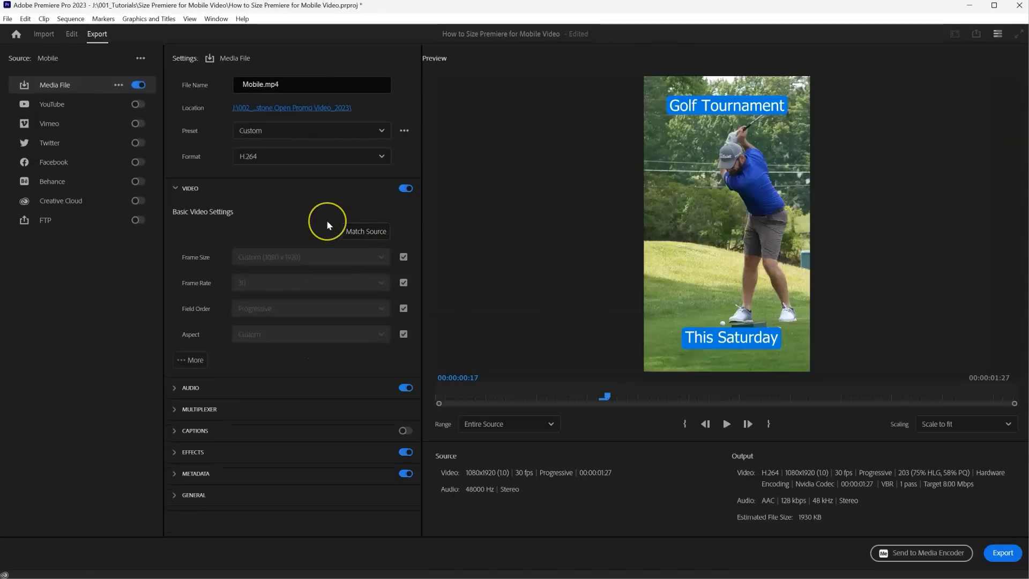
{"action": "mouse_move", "coordinate": [329, 225]}
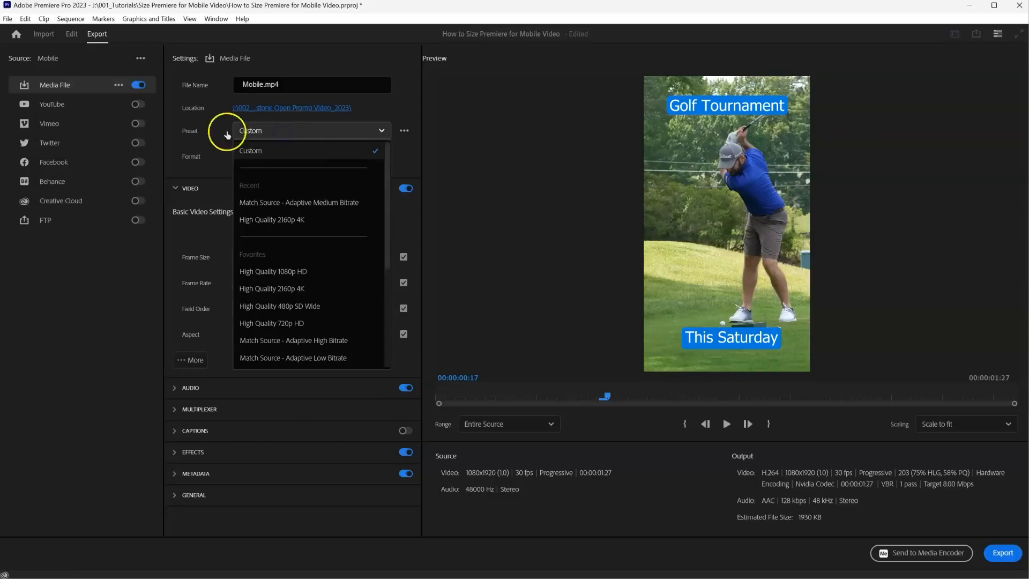
{"action": "scroll", "scroll_direction": "down", "scroll_amount": 3}
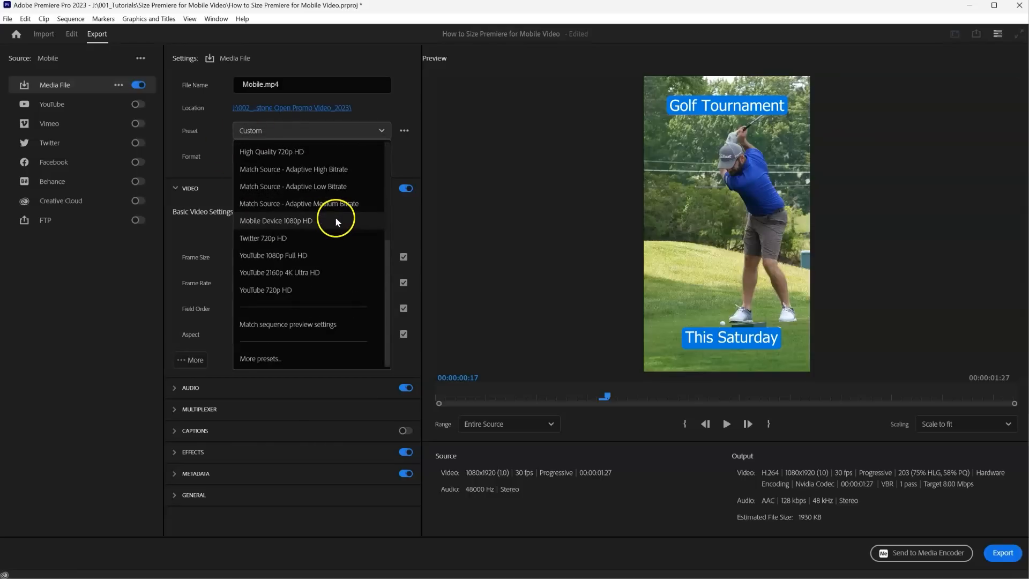
{"action": "mouse_move", "coordinate": [291, 331]}
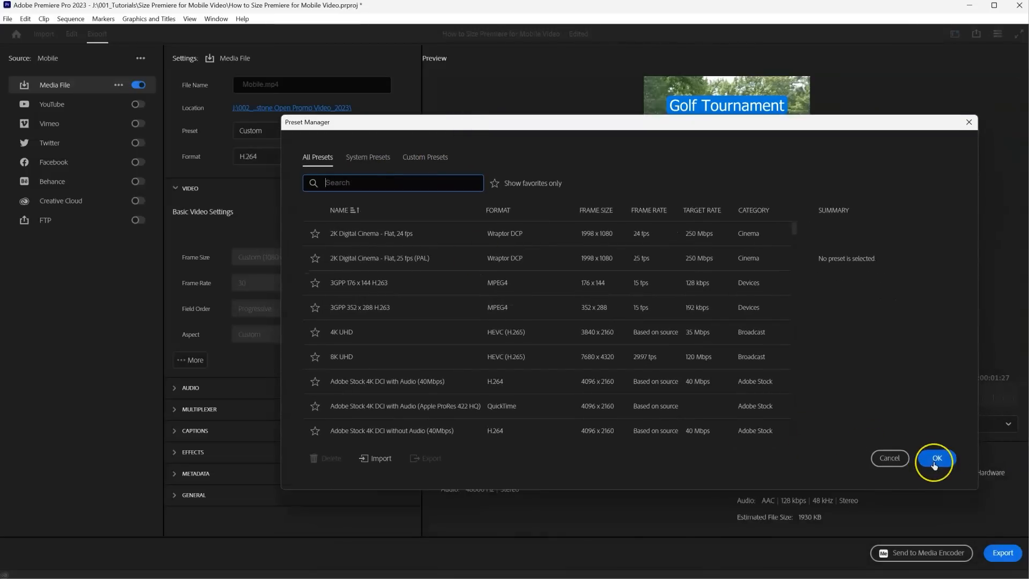
{"action": "left_click", "coordinate": [936, 457]}
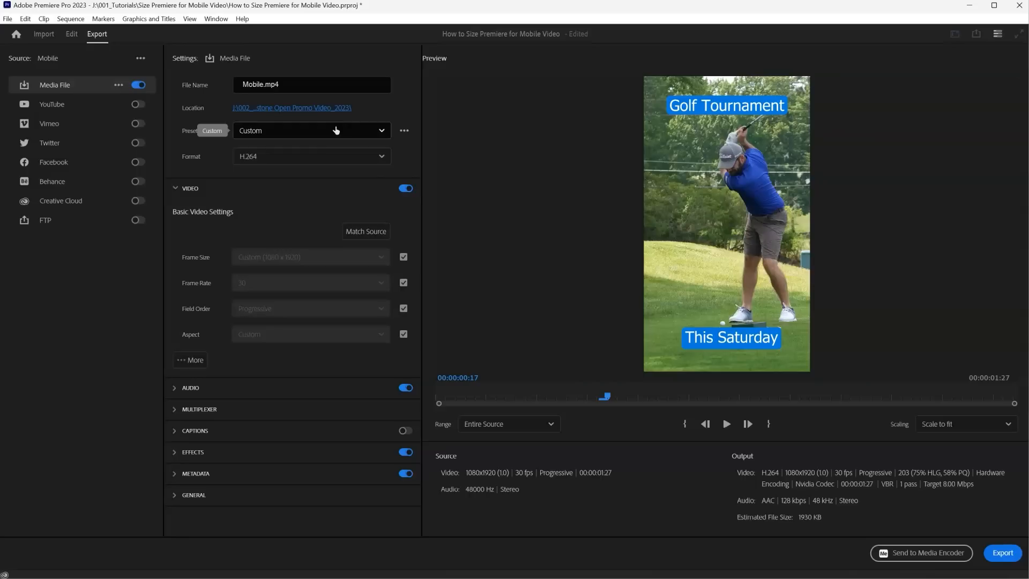
Export the Mobile sequence as Mobile.mp4 with the current settings.
{"action": "left_click", "coordinate": [174, 188]}
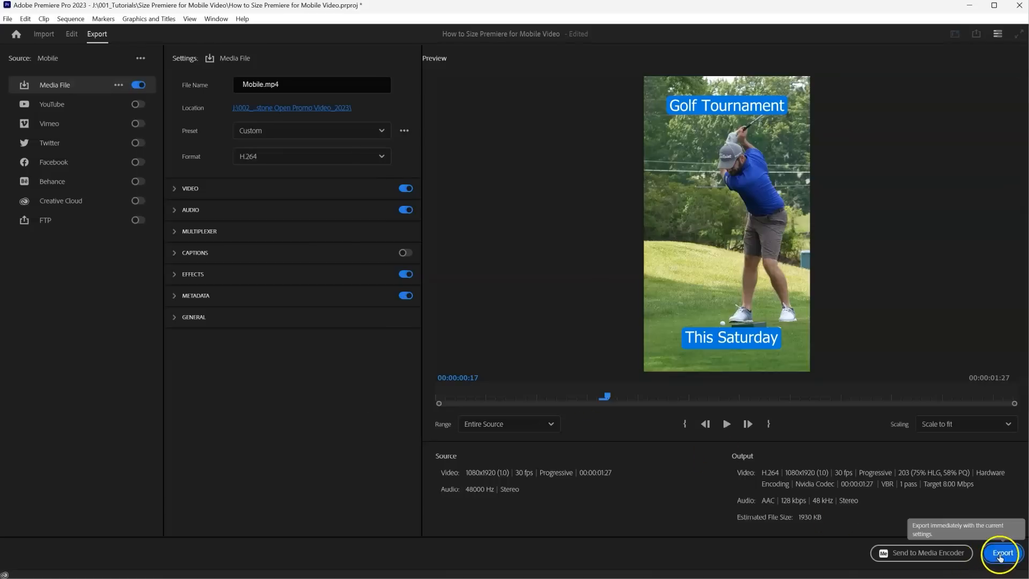
{"action": "left_click", "coordinate": [1001, 568]}
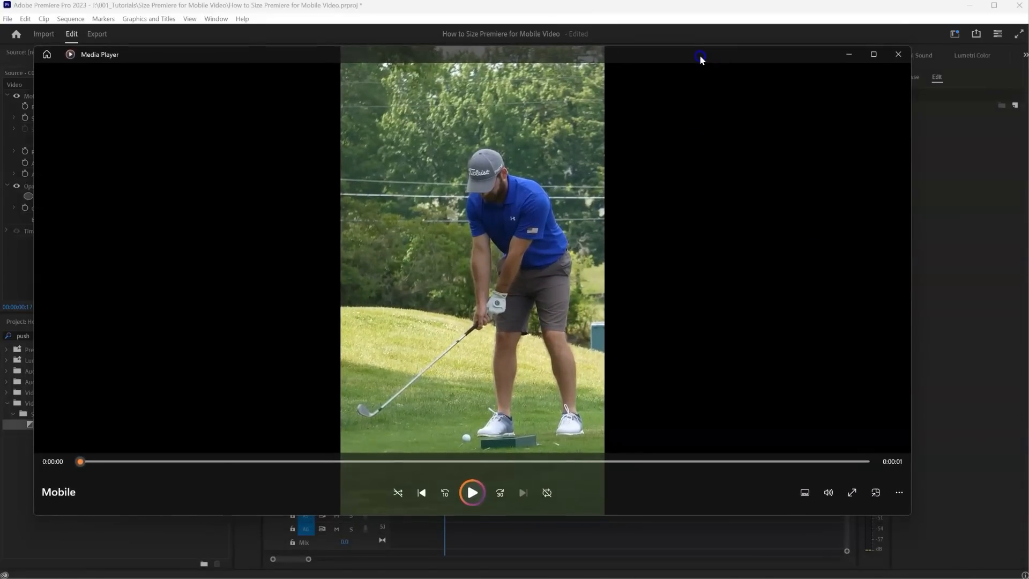
{"action": "mouse_move", "coordinate": [912, 252]}
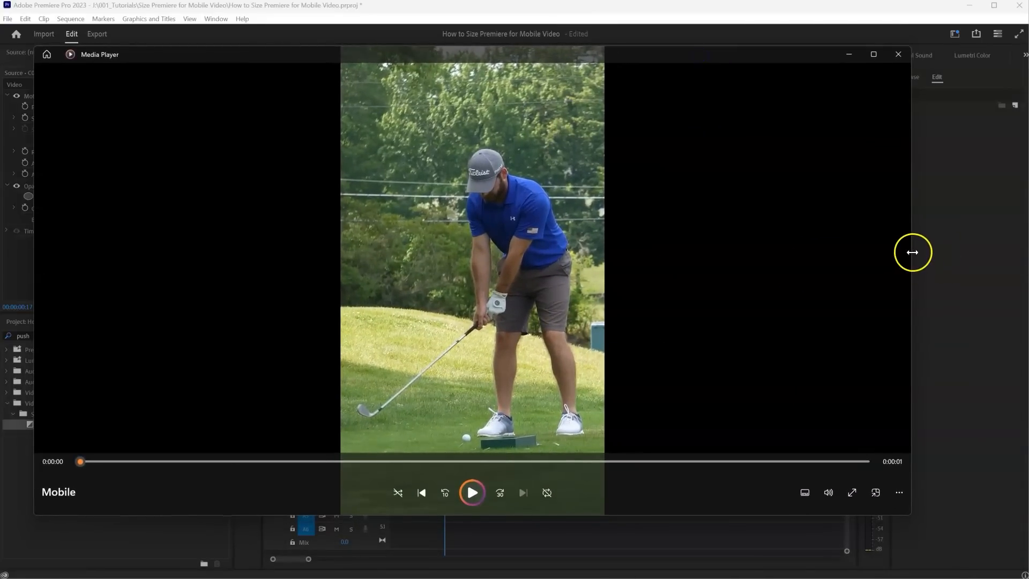